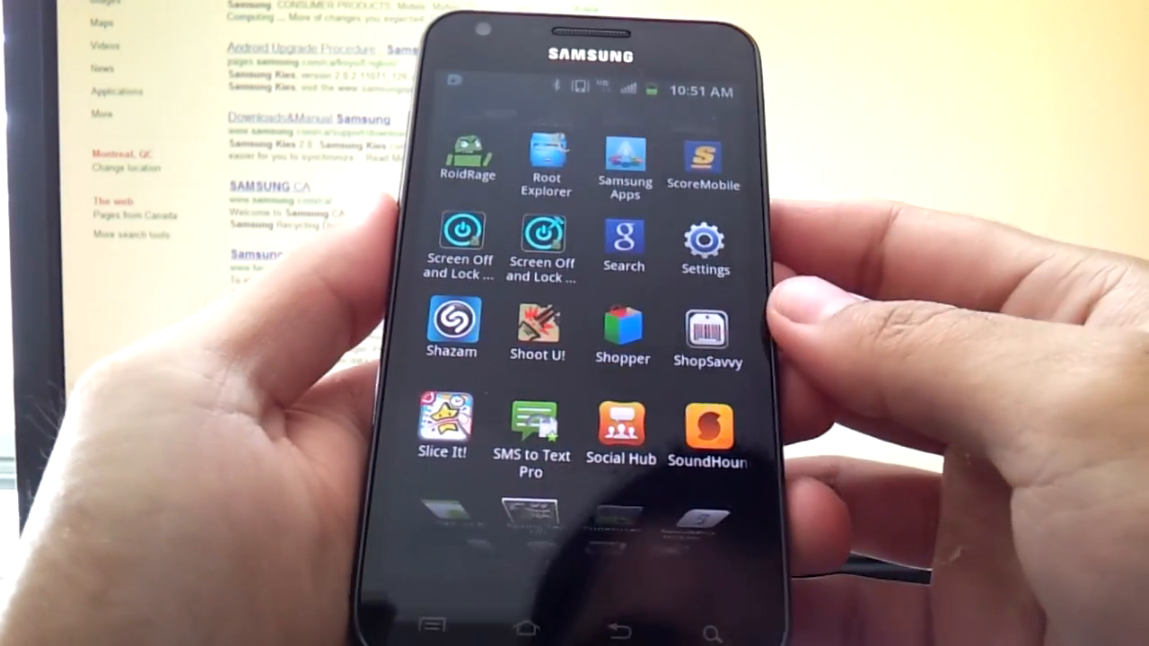
- Open Settings from the app drawer and scroll down to the About phone entry
{"action": "scroll", "scroll_direction": "down", "scroll_amount": 3}
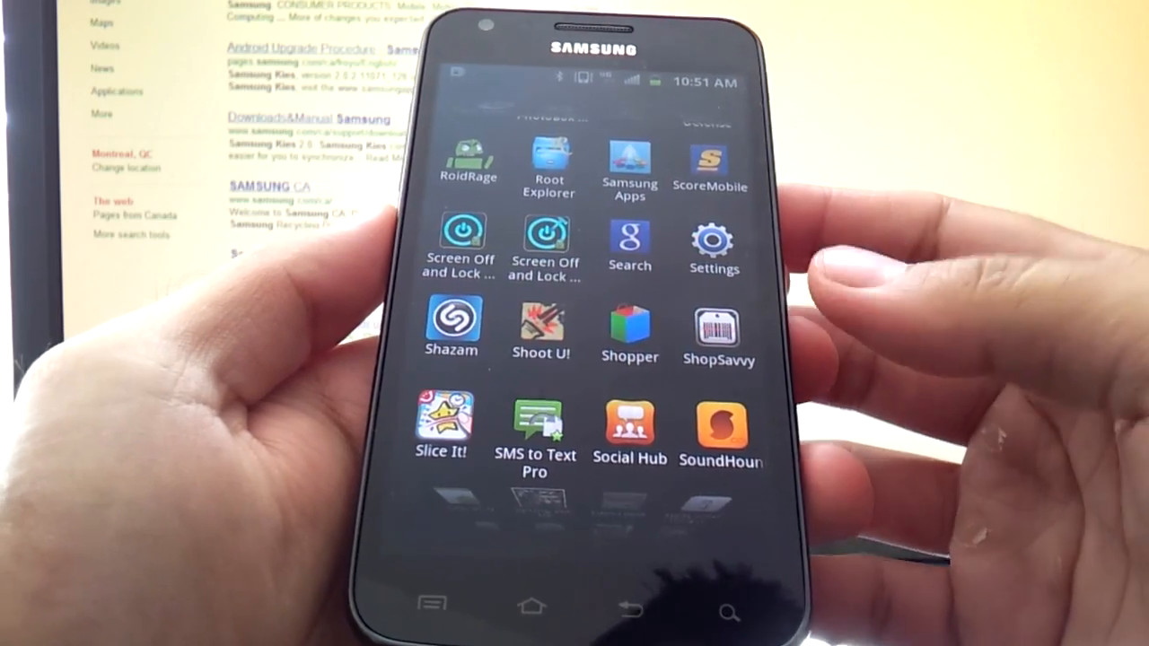
{"action": "left_click", "coordinate": [714, 242]}
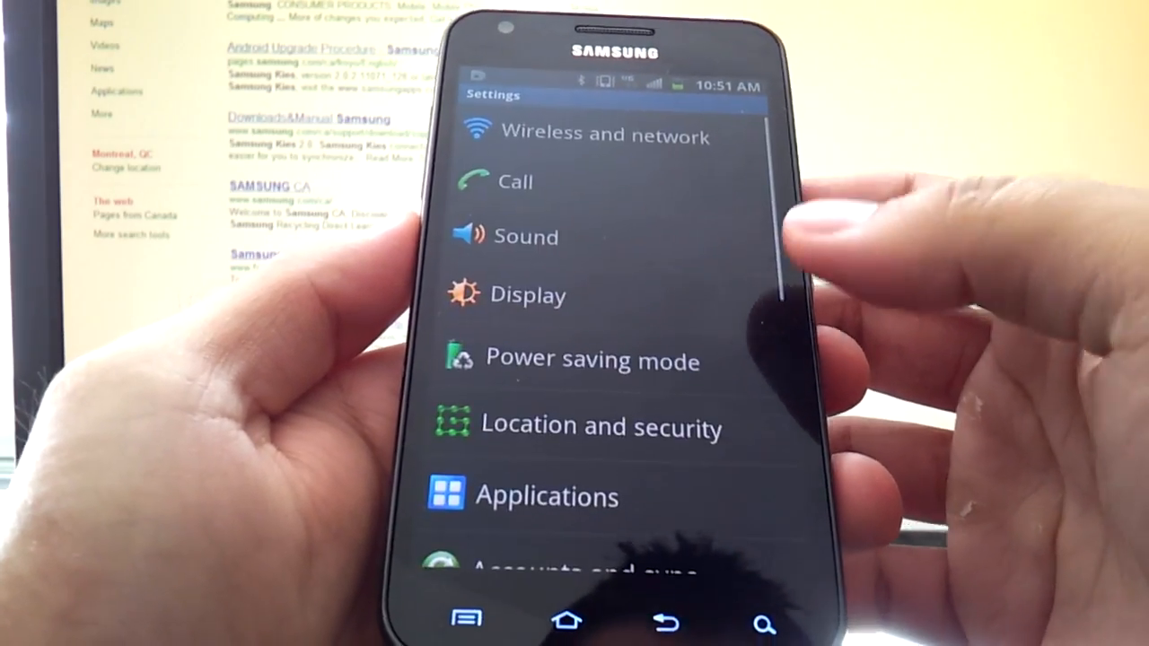
{"action": "scroll", "scroll_direction": "down", "scroll_amount": 3}
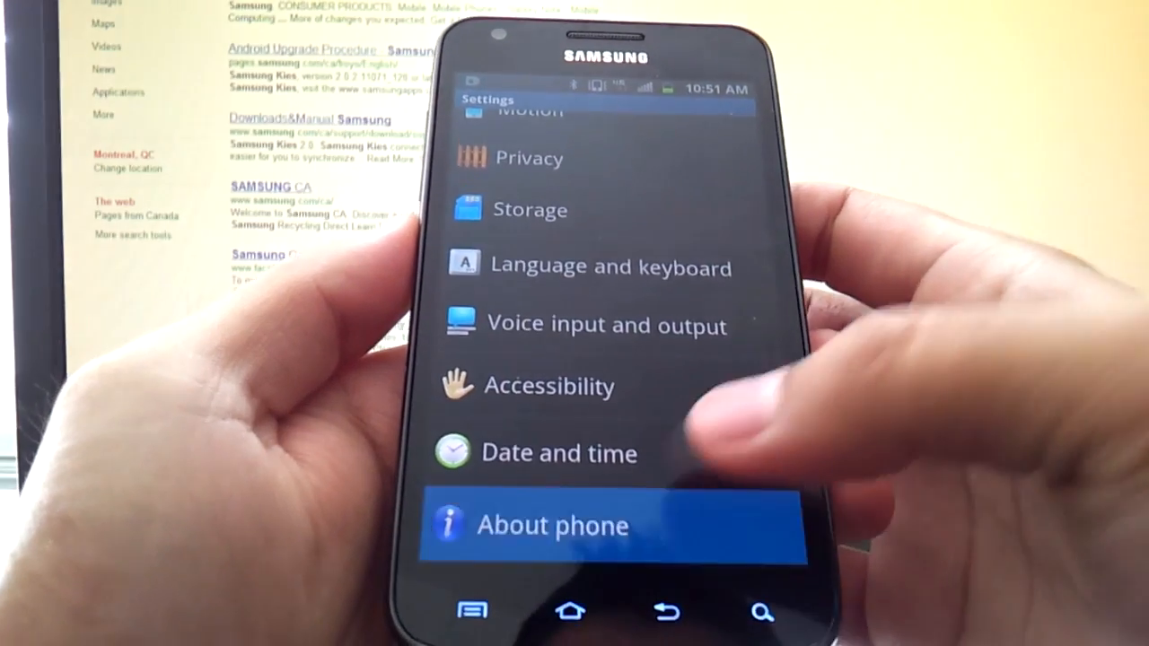